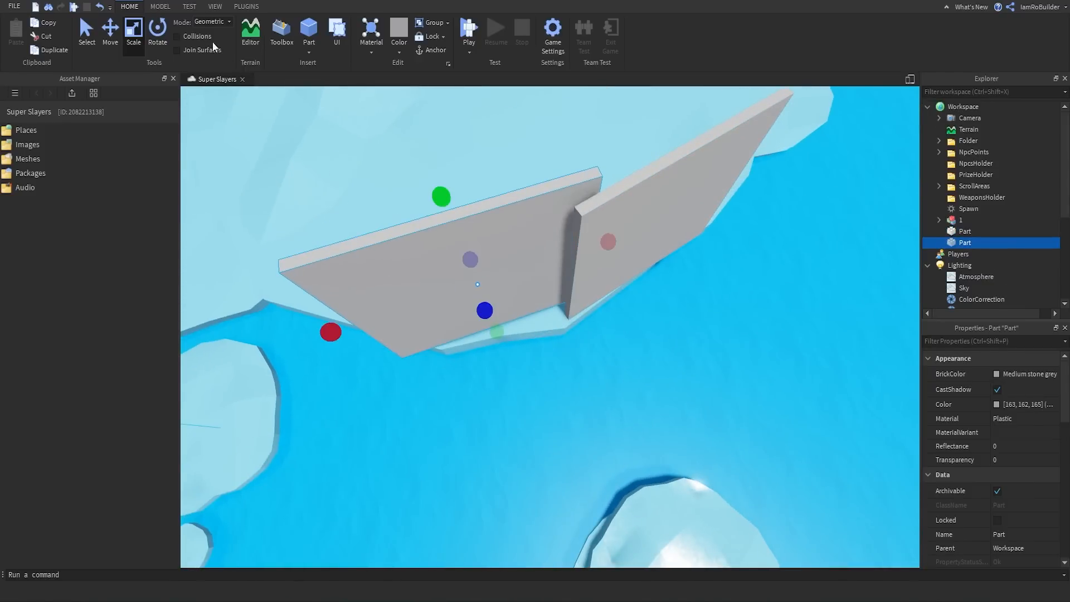
Delete the two grey placeholder wall Parts and reveal the Path Creator plugin
left_click(158, 32)
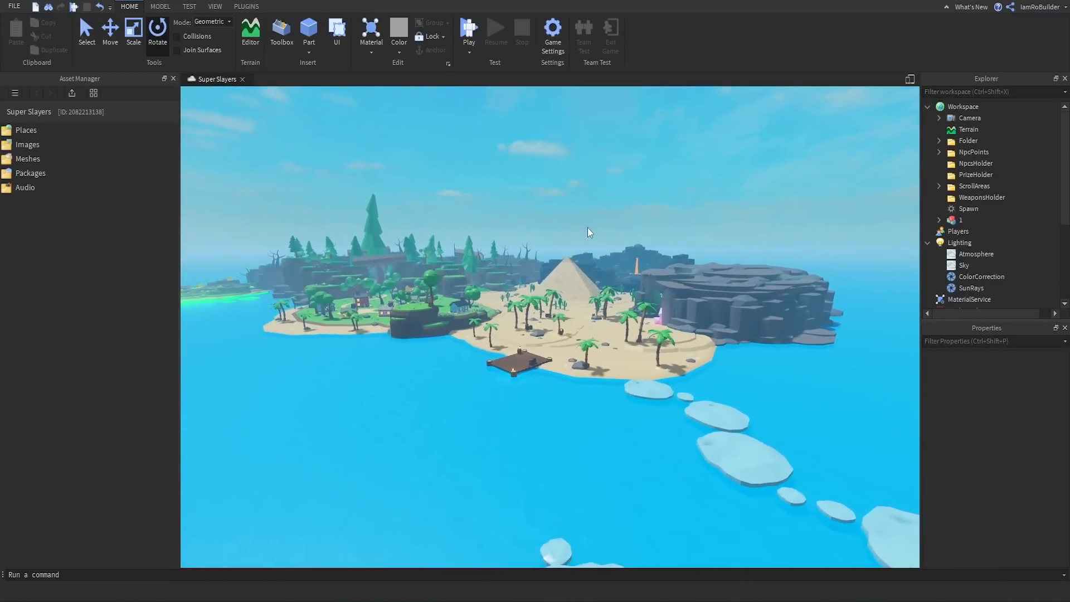
left_click(245, 7)
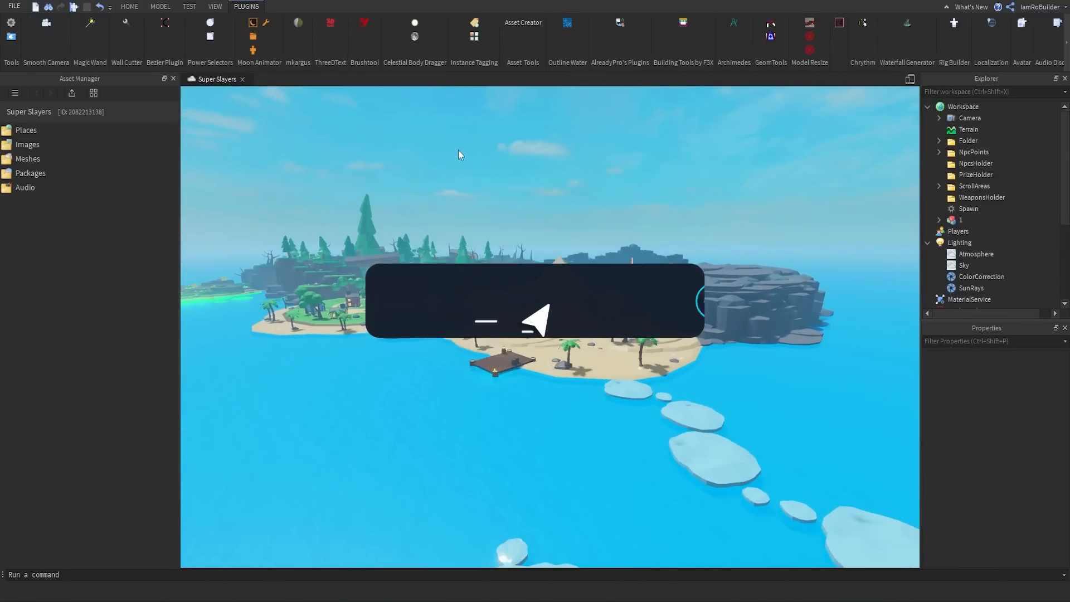
left_click(524, 301)
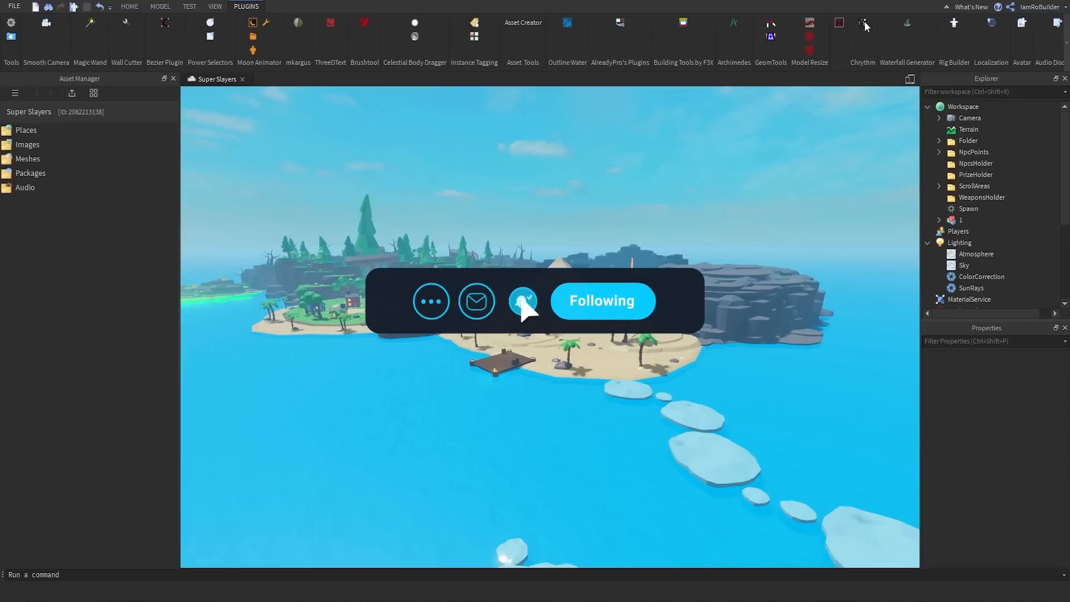
mouse_move(864, 26)
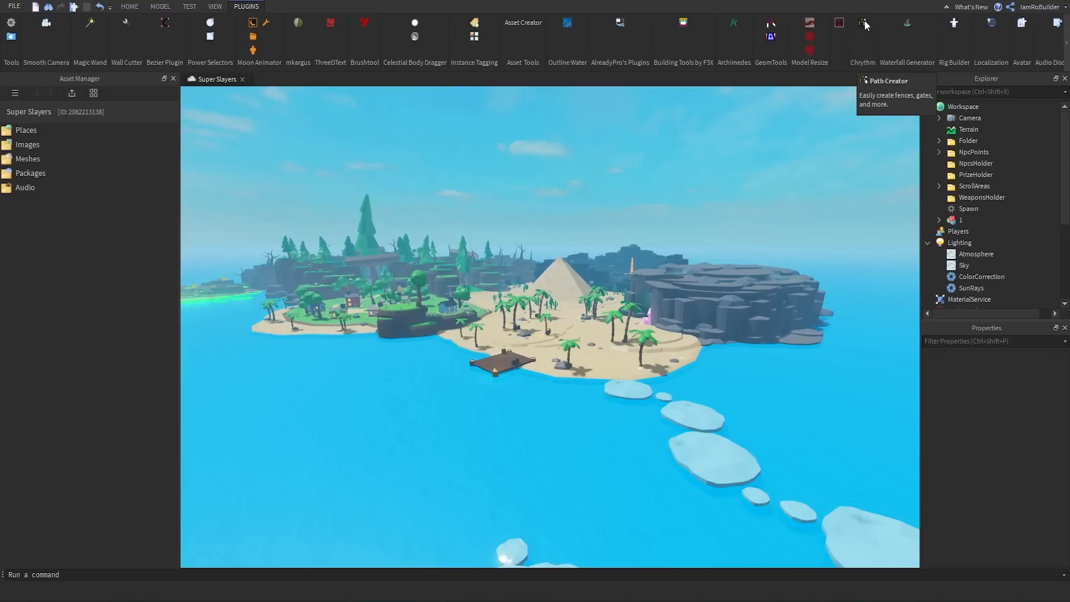
Start a new Path Creator path and place keypoints along the ice island's ledges and edge
left_click(862, 35)
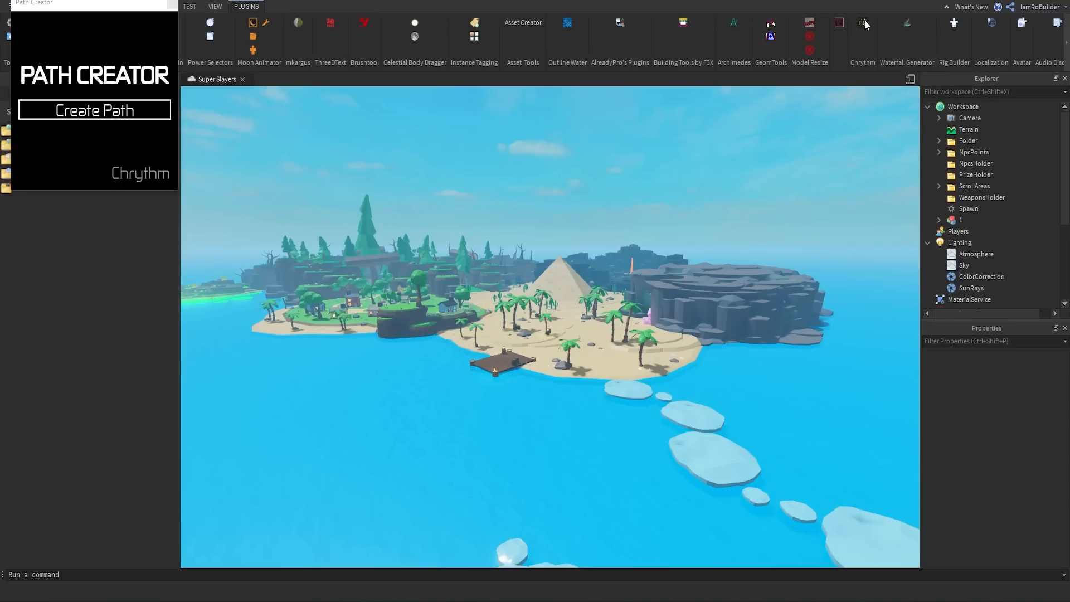
mouse_move(594, 201)
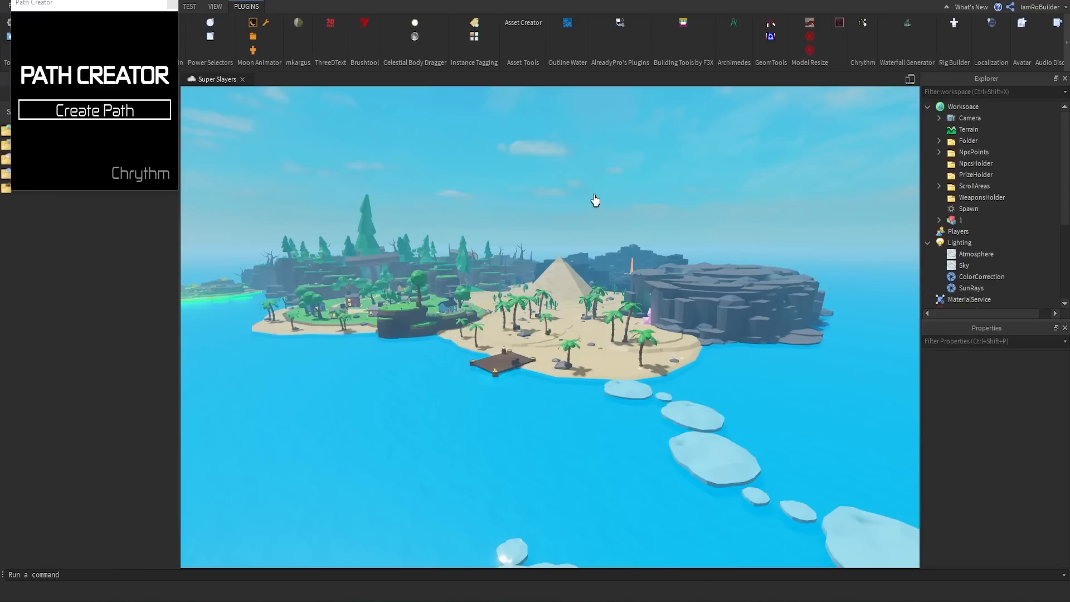
mouse_move(208, 170)
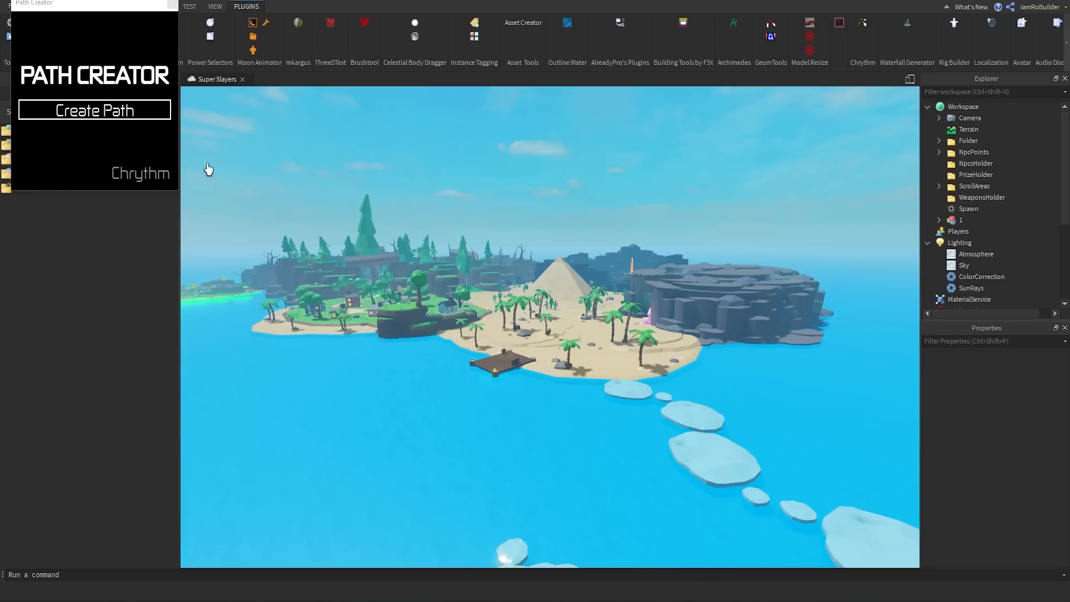
left_click(94, 110)
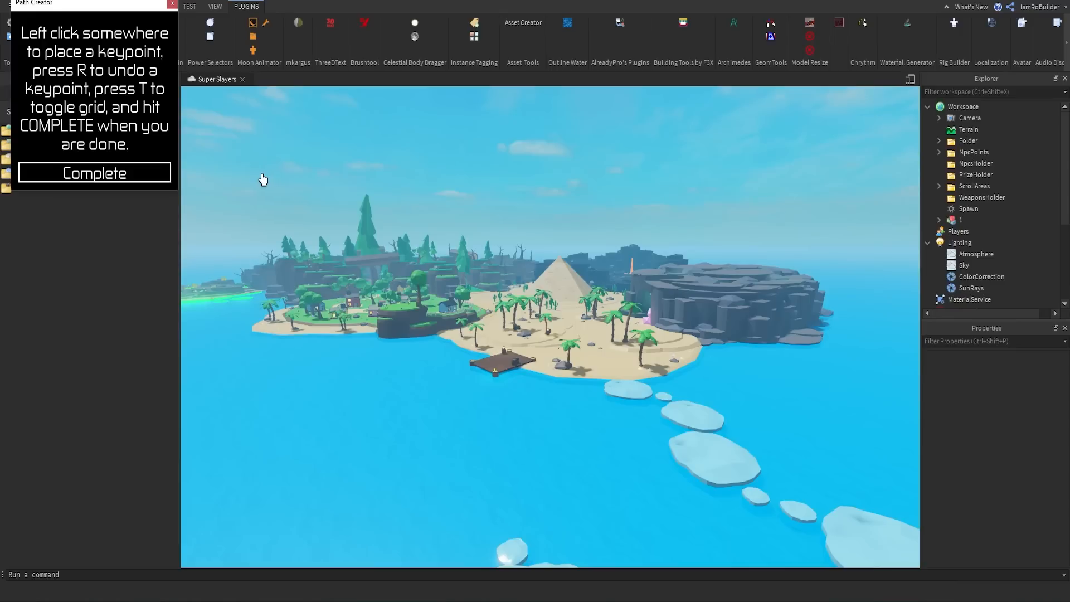
mouse_move(103, 38)
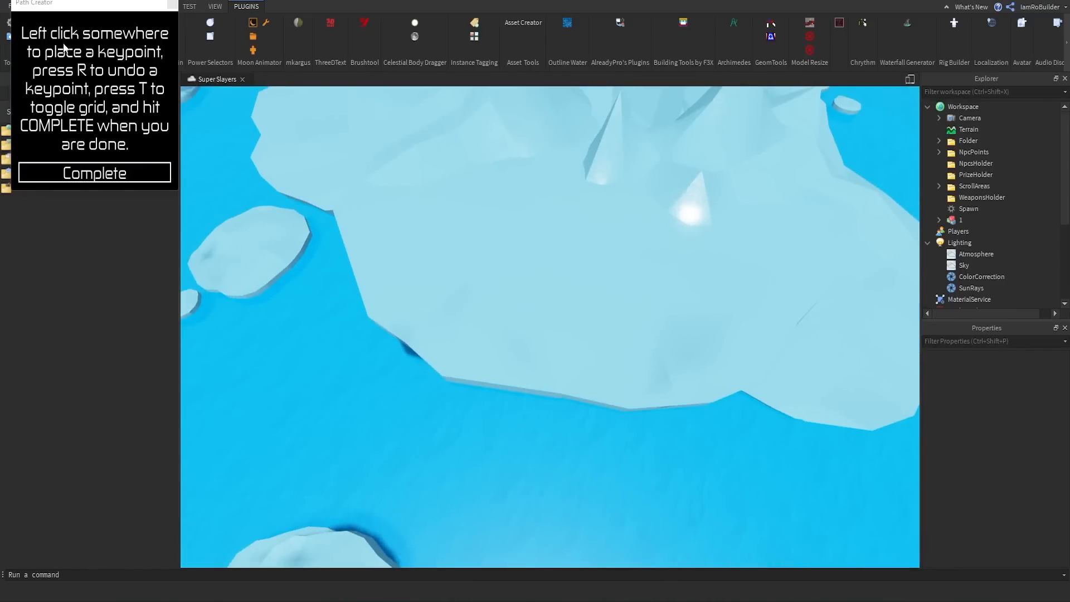
mouse_move(61, 81)
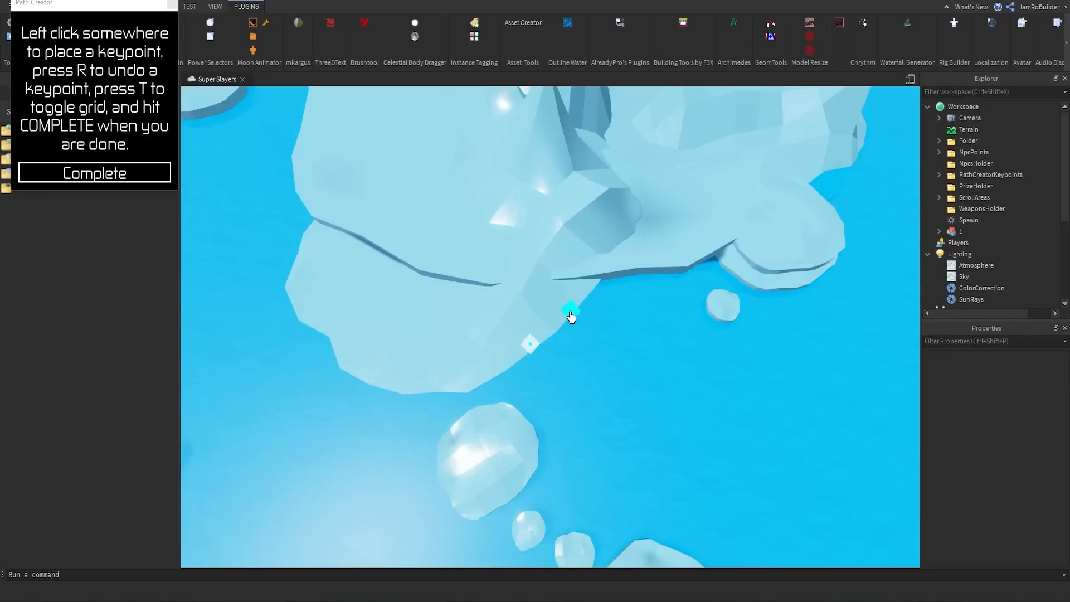
left_click(682, 265)
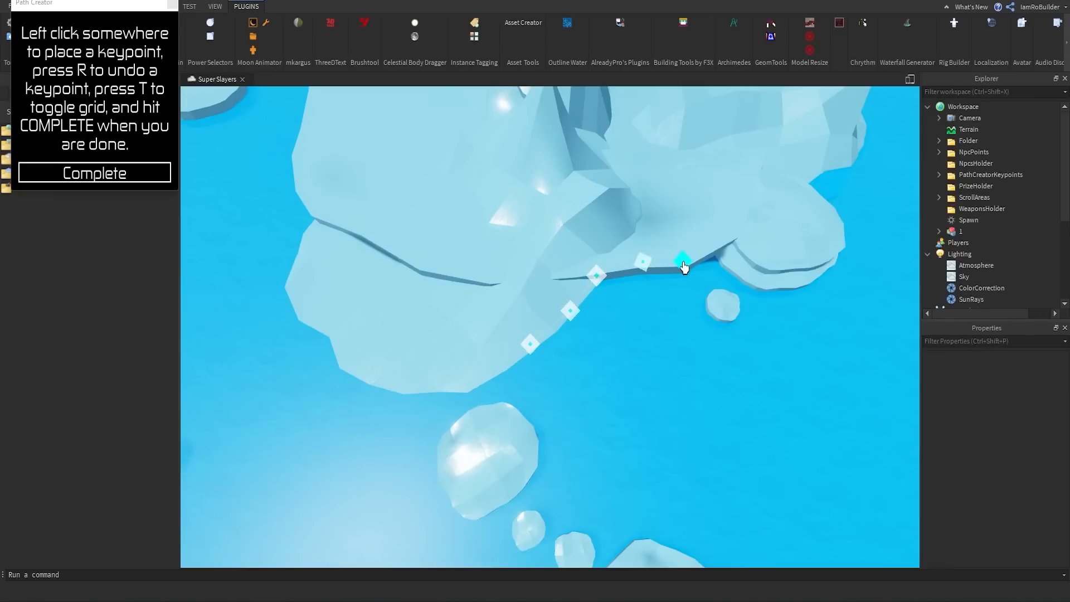
left_click(828, 263)
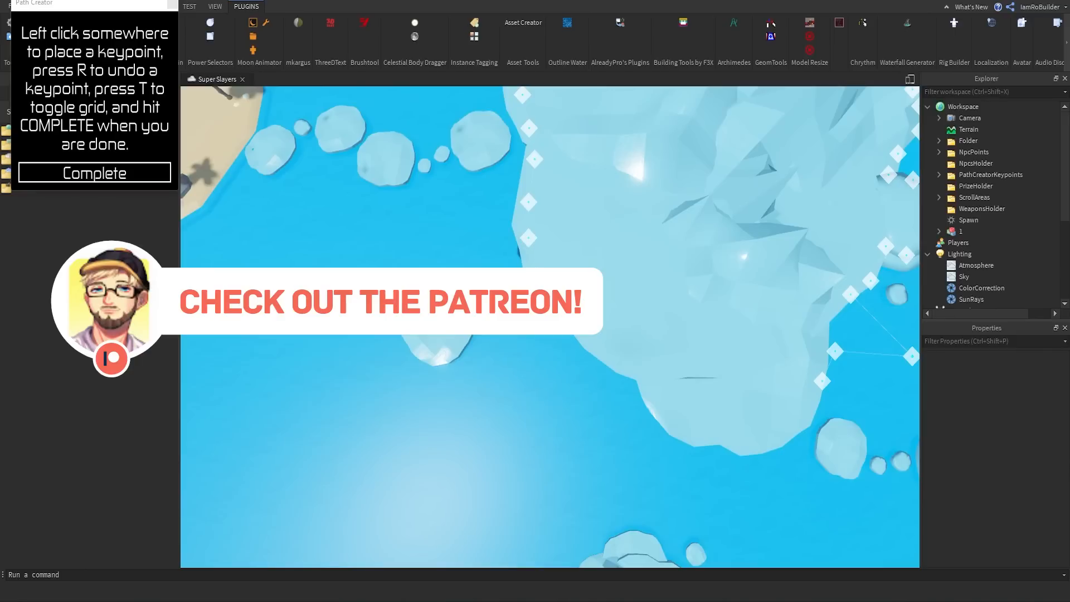
left_click(740, 434)
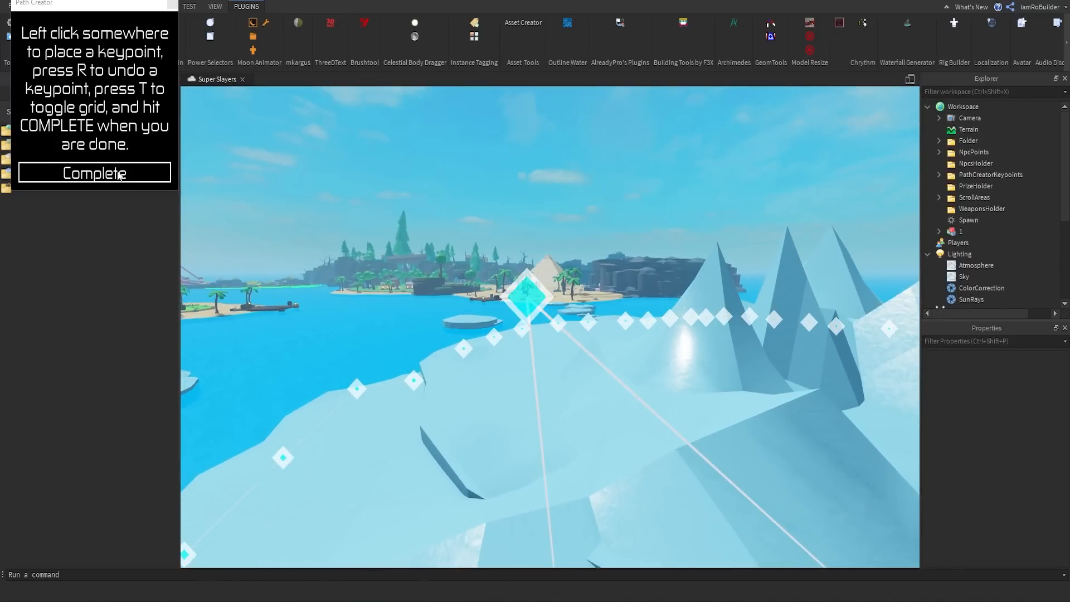
Complete the ice island path so a PathCreatorResult folder of parts is generated
left_click(94, 171)
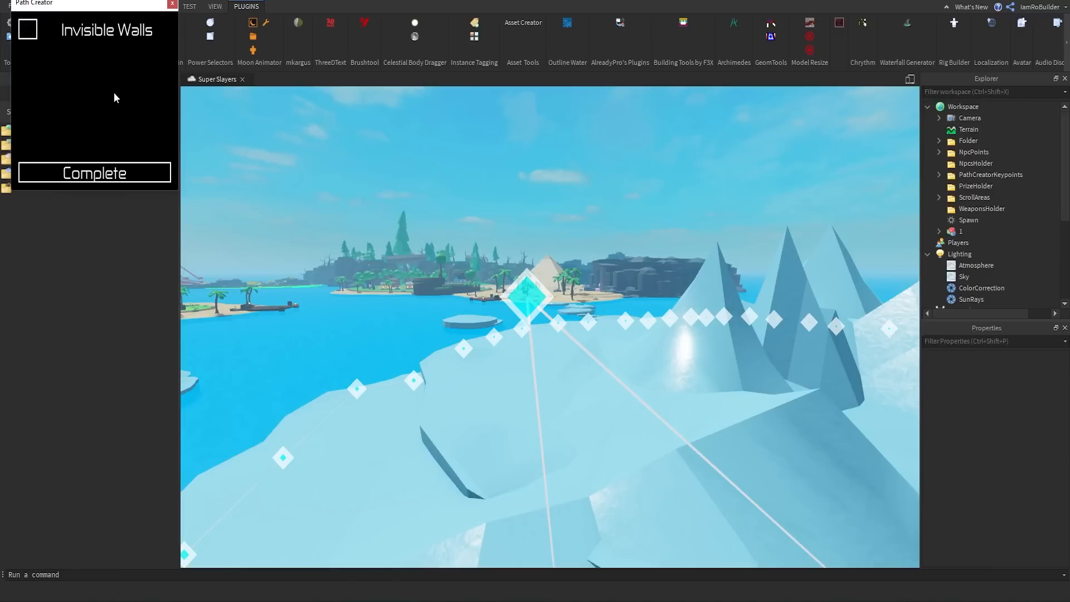
left_click(27, 29)
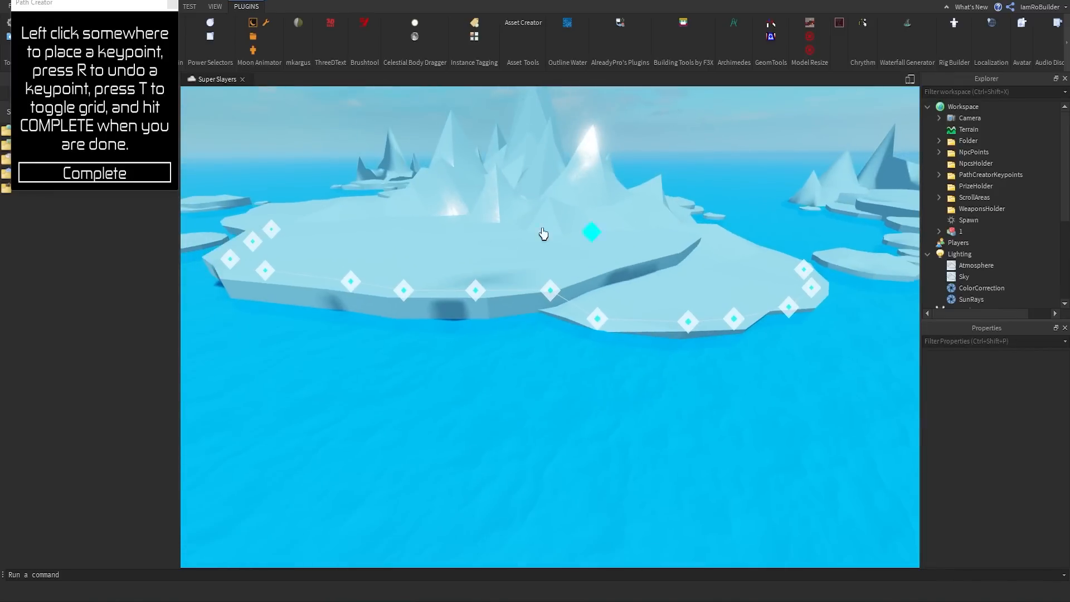
left_click(504, 278)
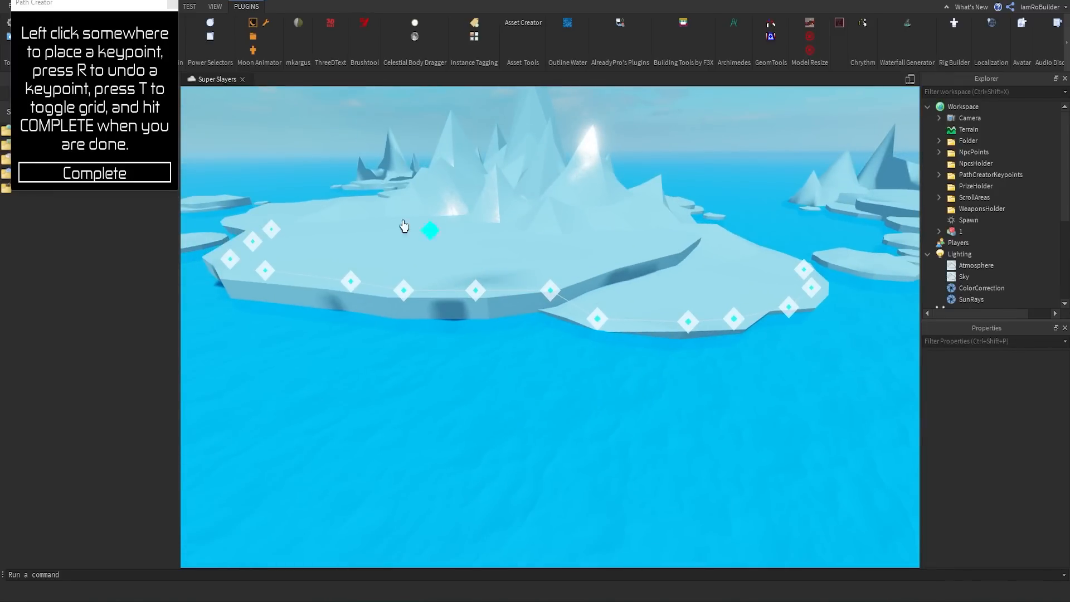
left_click(94, 172)
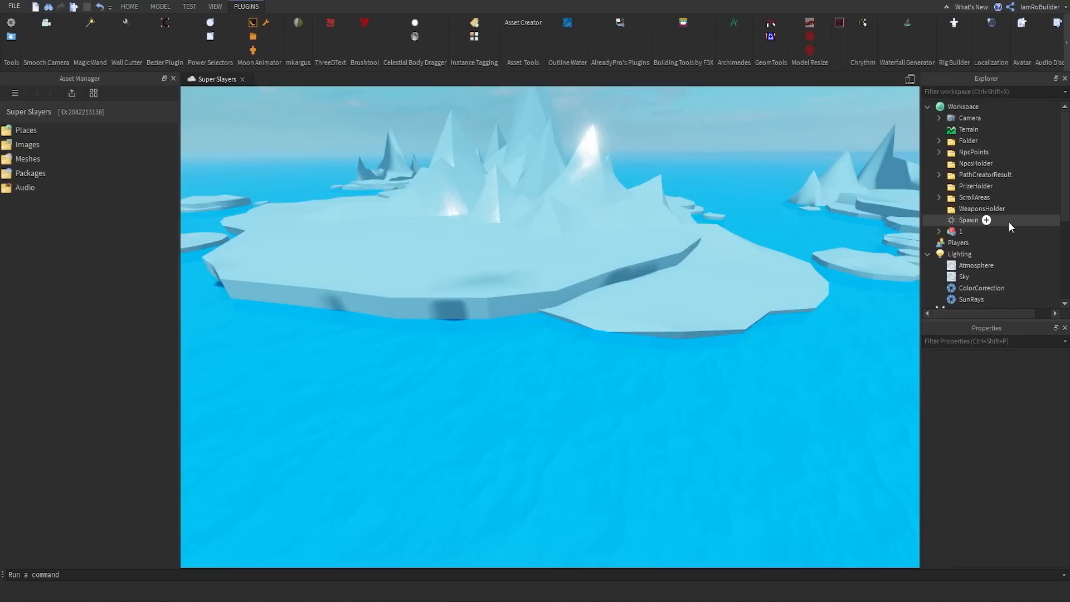
Scale the PathCreatorResult parts upward into tall barrier walls around the ice island
left_click(984, 174)
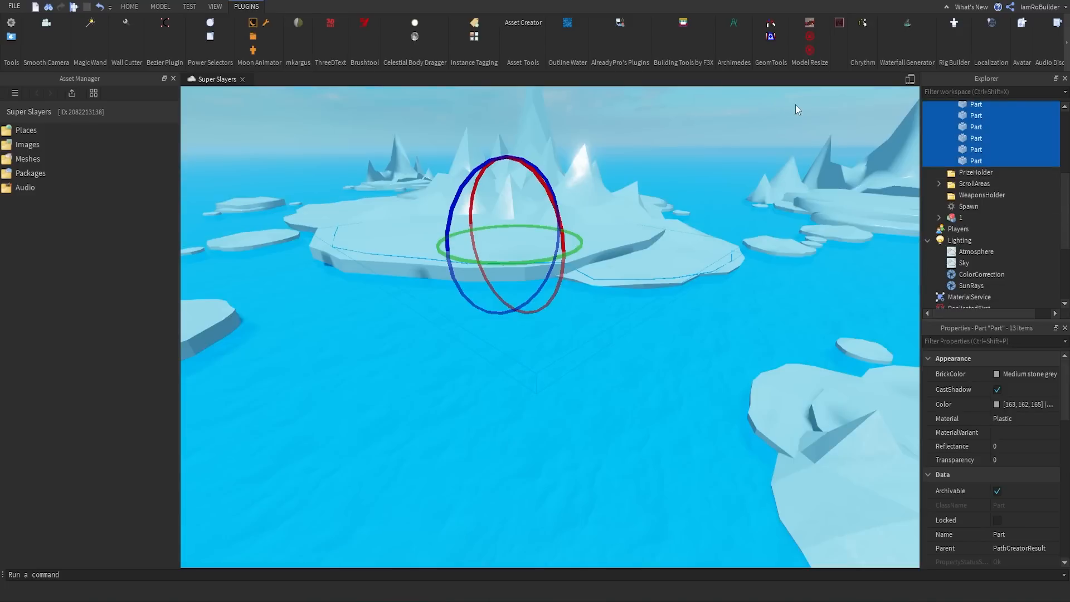
mouse_move(792, 104)
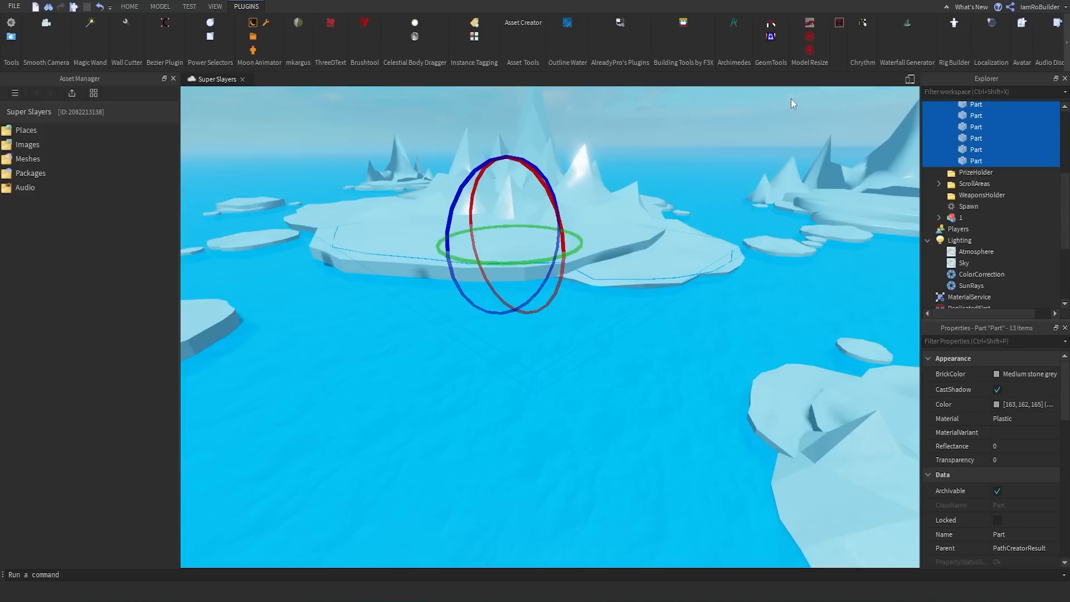
mouse_move(849, 104)
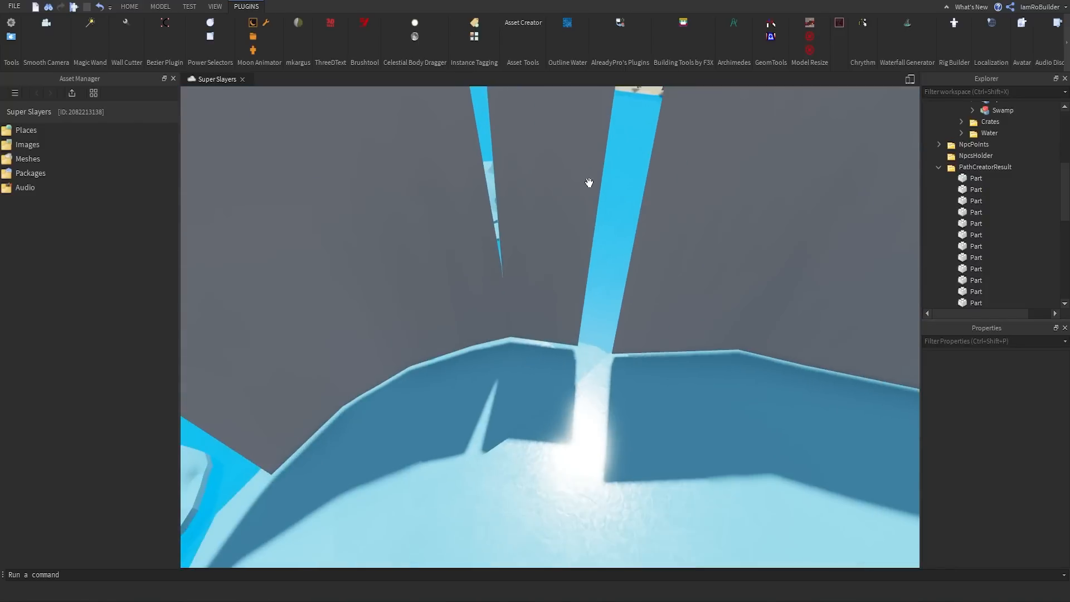
left_click(129, 7)
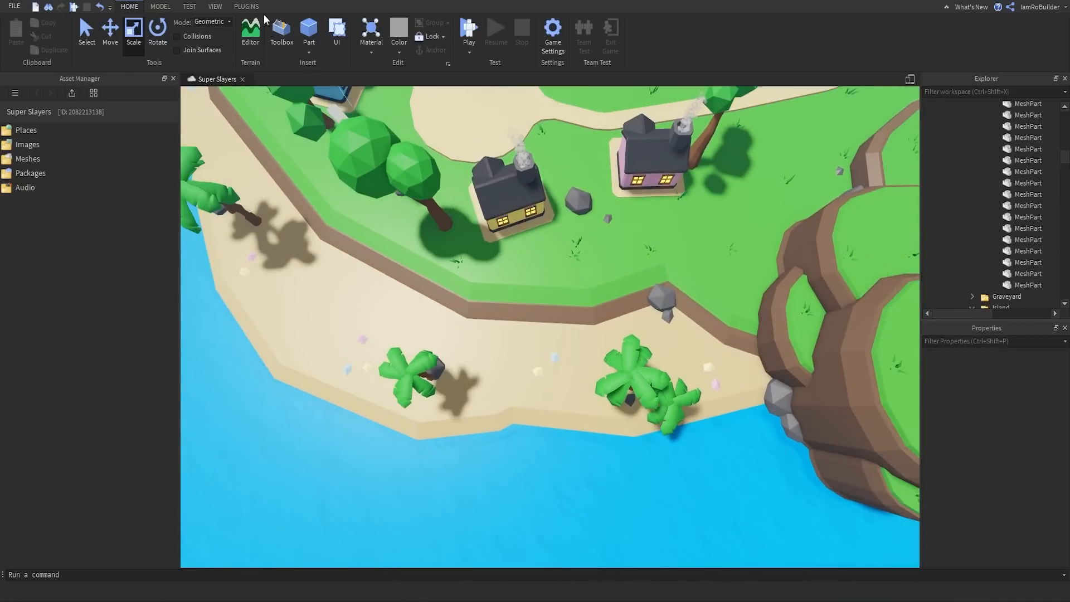
Lay a second keypoint path along the grass island's cliff base and shoreline
left_click(246, 7)
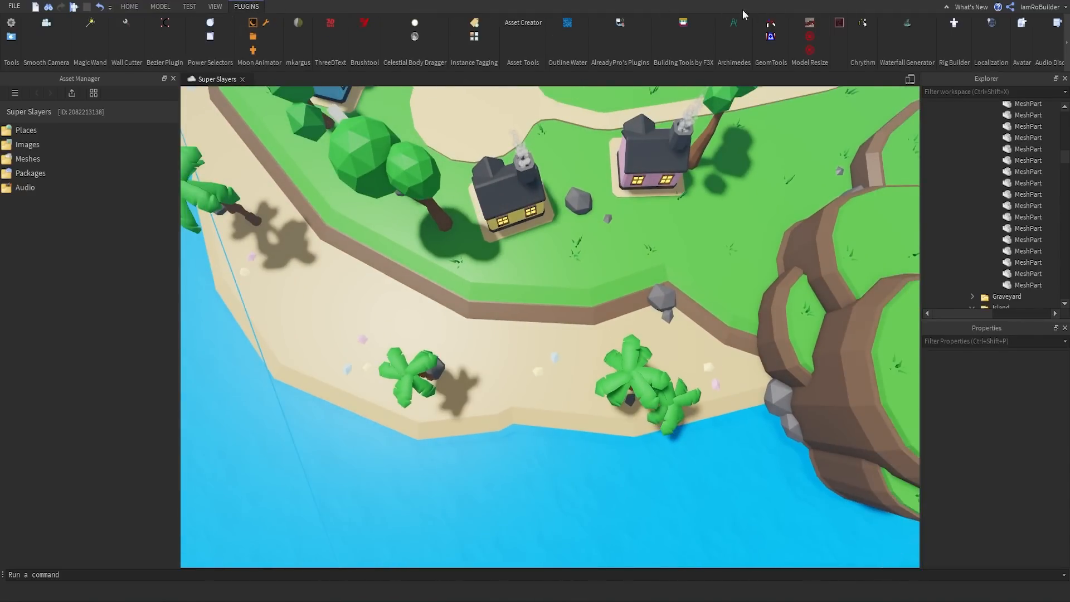
mouse_move(907, 26)
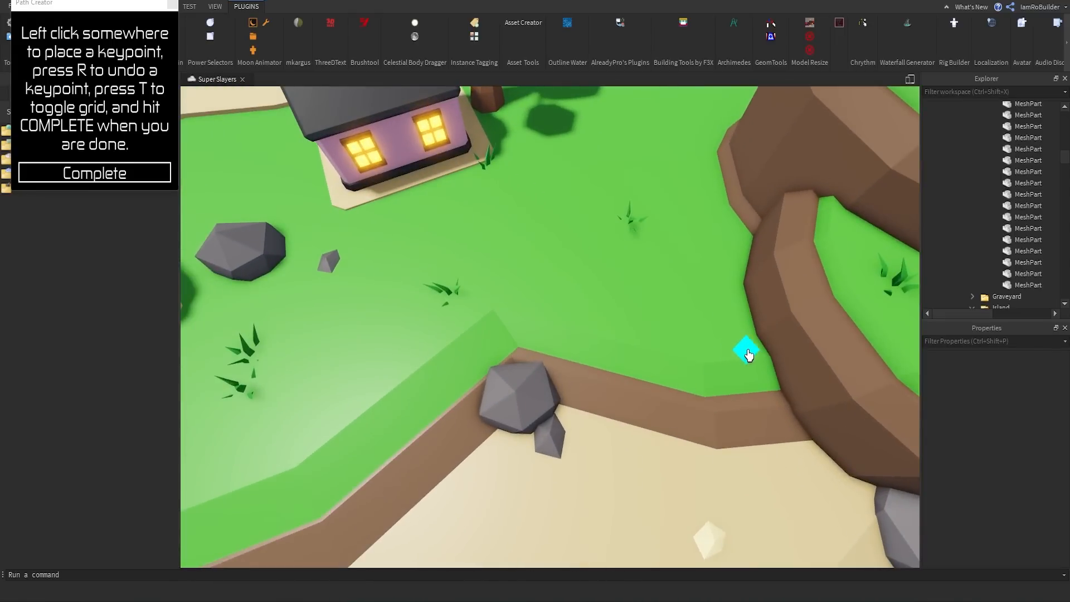
left_click(495, 284)
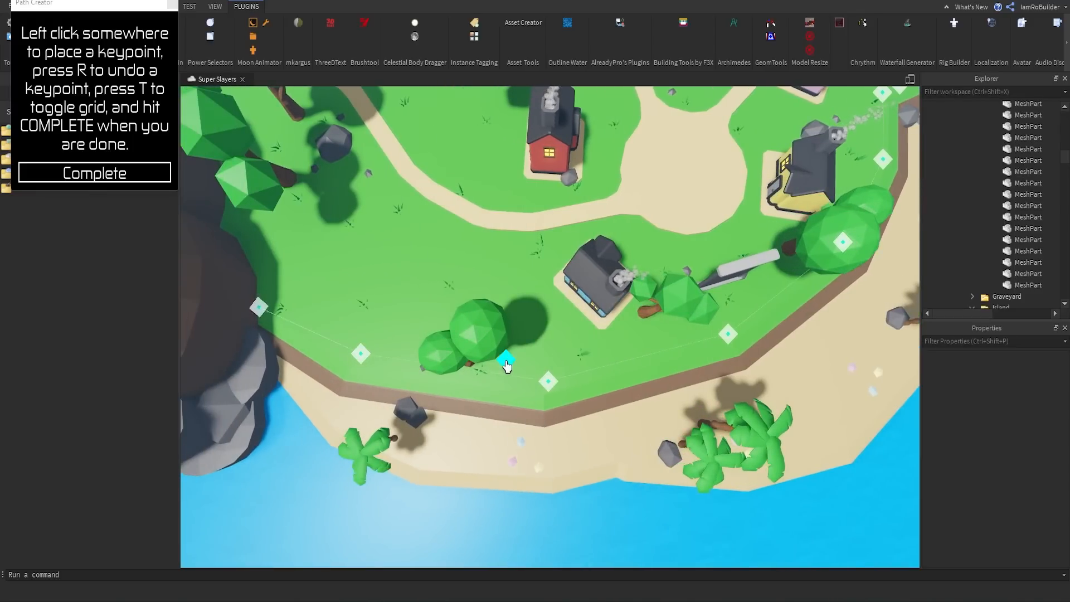
left_click(93, 173)
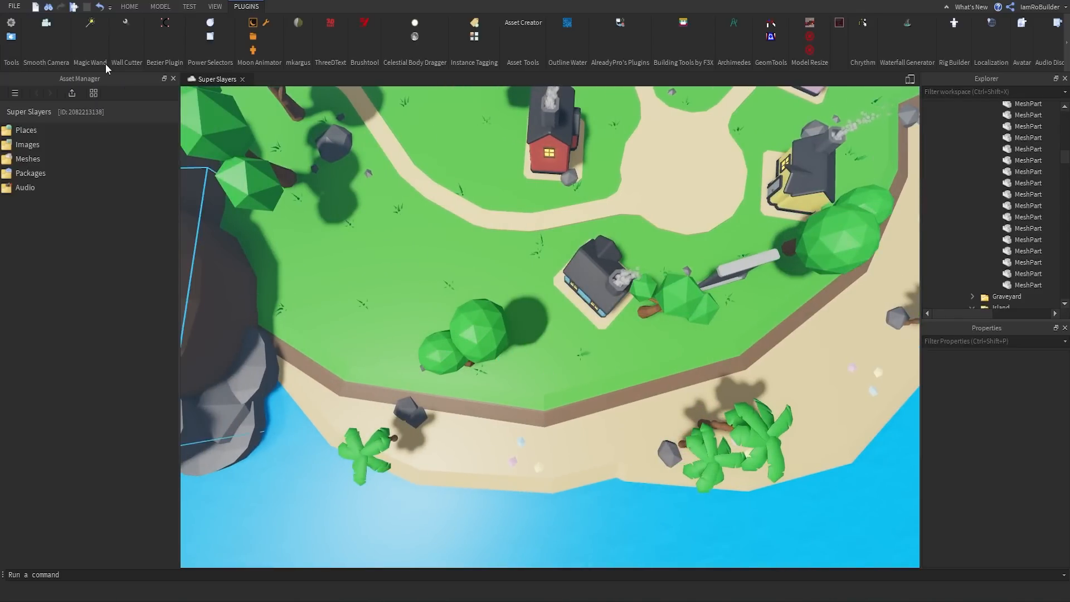